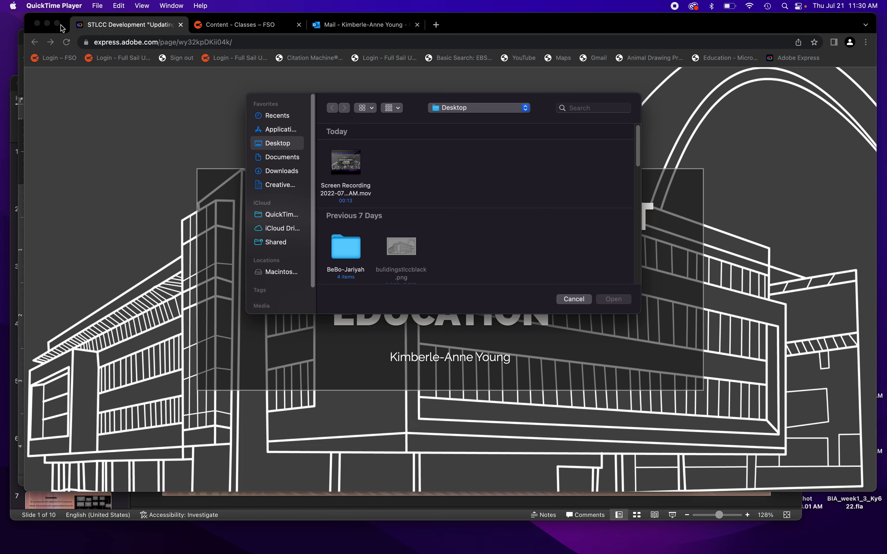
Step: Bring the Chrome page forward and scroll from the title banner through the opening sections
click(573, 299)
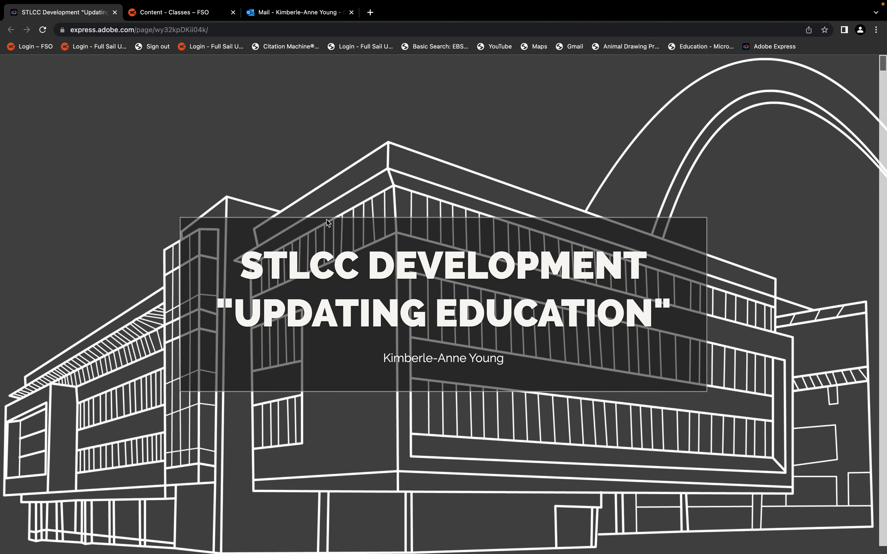
mouse_move(586, 210)
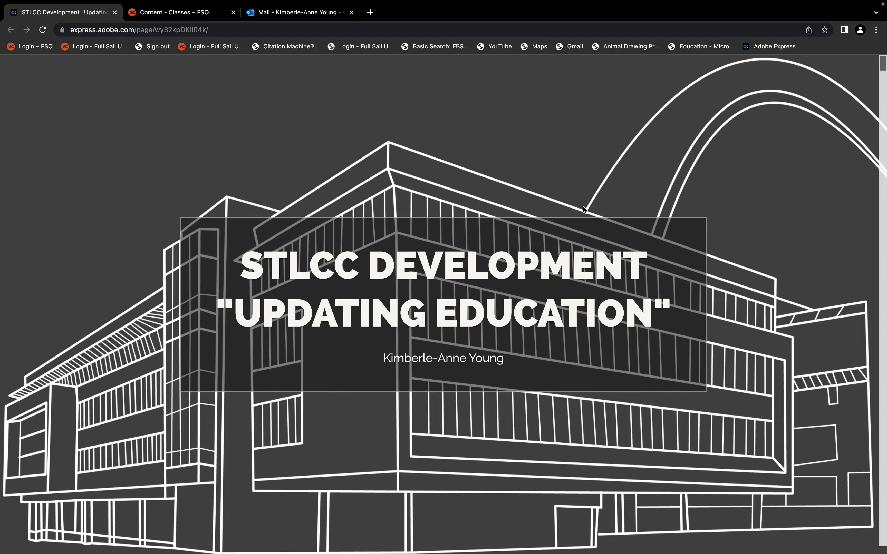
scroll(down, 3)
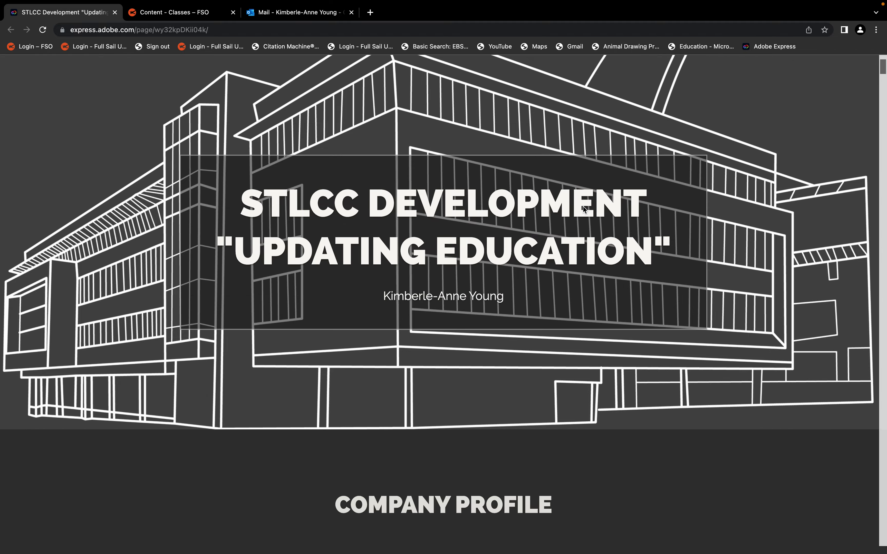
scroll(down, 3)
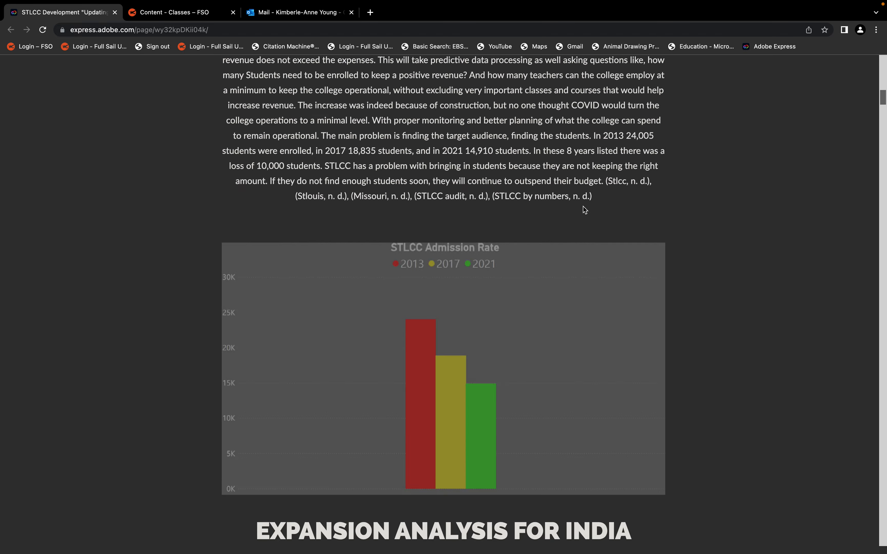
scroll(down, 3)
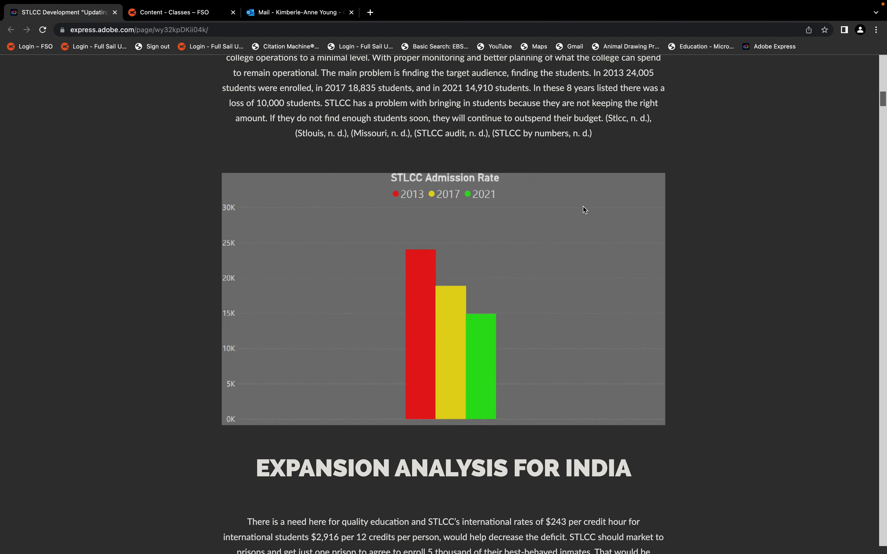
scroll(down, 3)
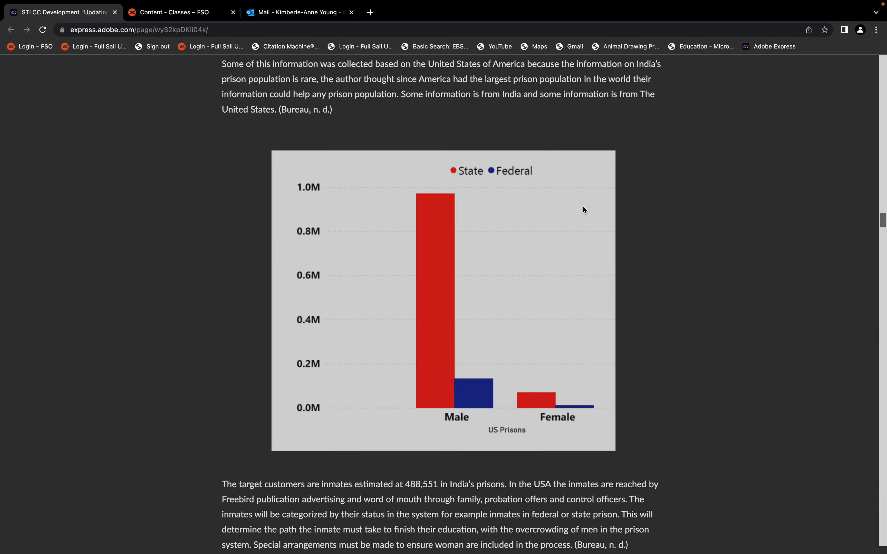
scroll(down, 3)
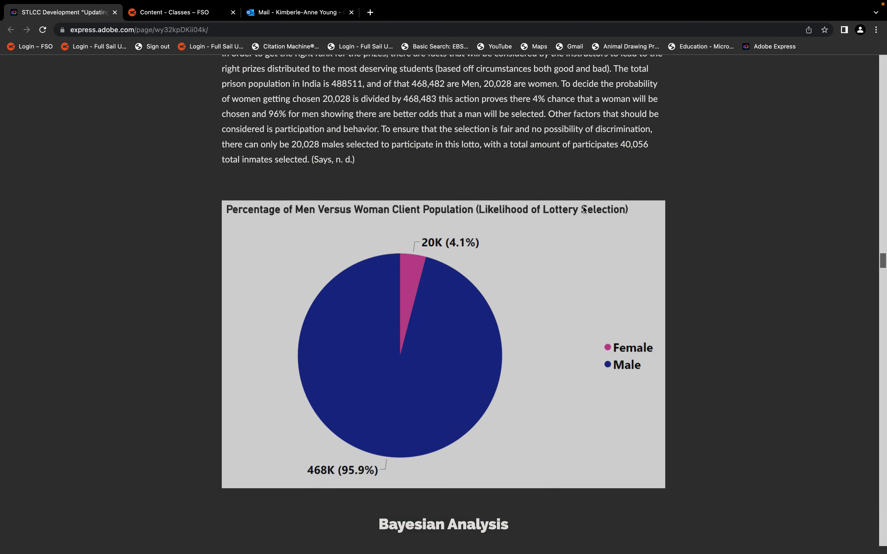
scroll(down, 3)
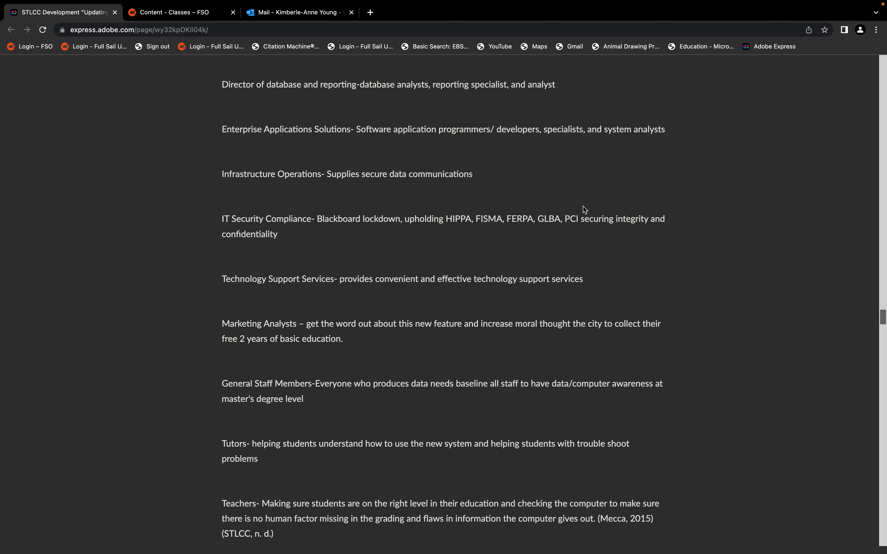
Step: Continue down through the sales and risk analysis to the Internal and External Risks tables
scroll(down, 3)
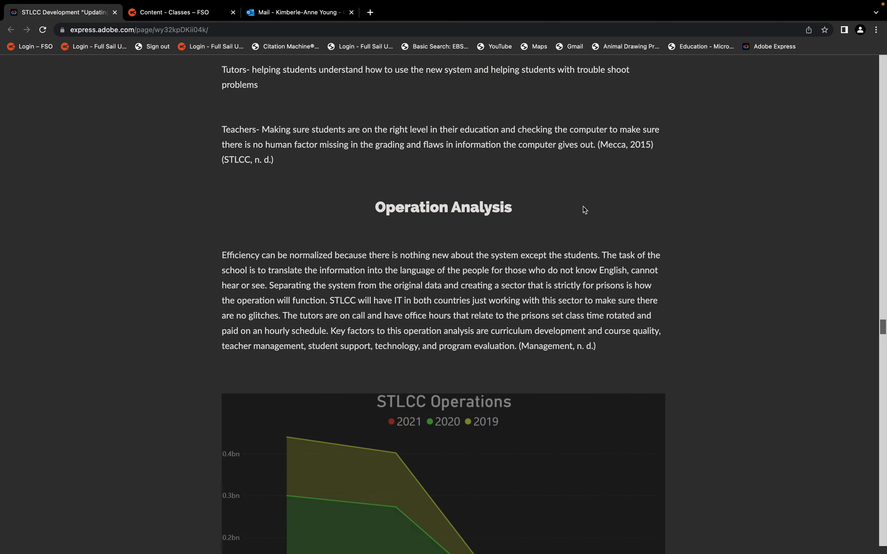
scroll(down, 3)
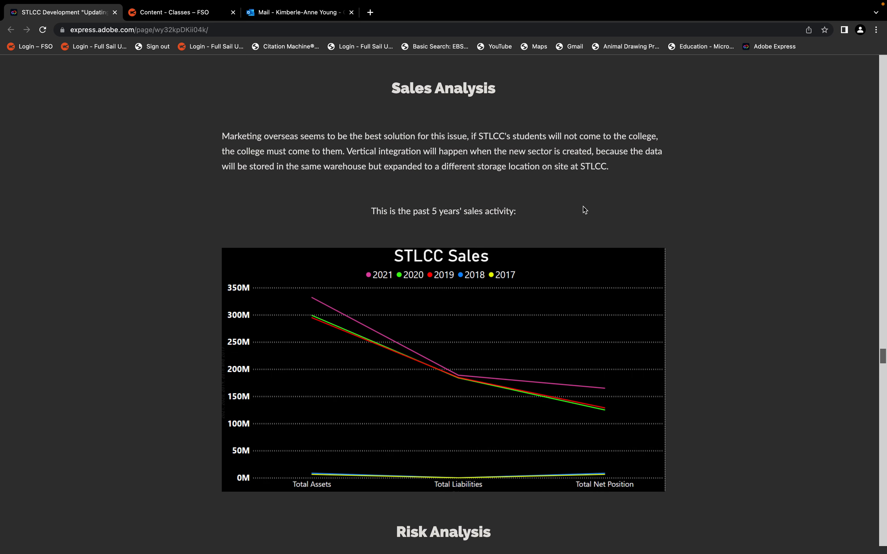
scroll(down, 3)
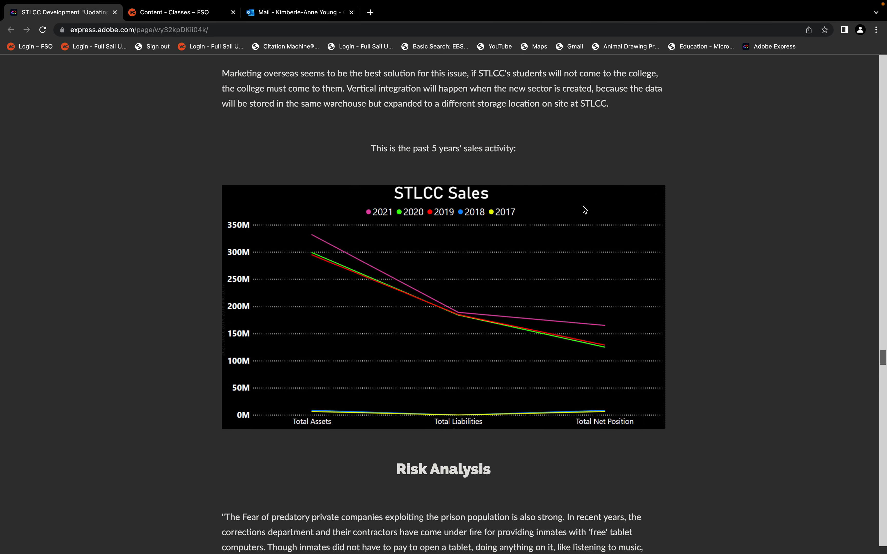
scroll(down, 3)
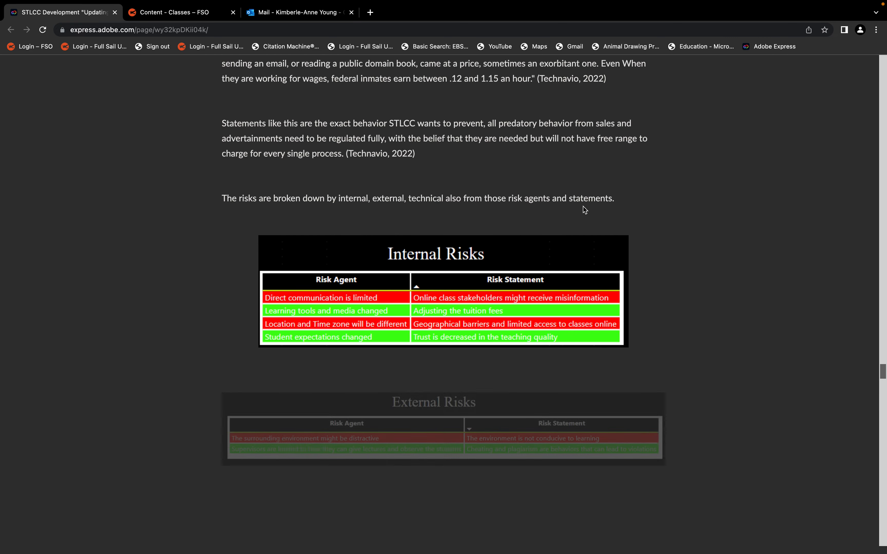
scroll(down, 3)
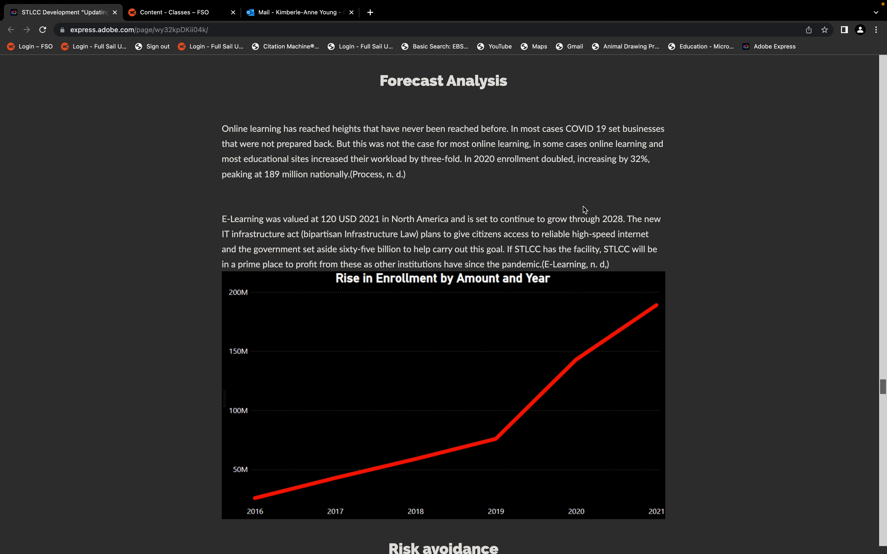
Step: Scroll through the Forecast Analysis text and enrollment line chart to the Risk avoidance heading
scroll(down, 3)
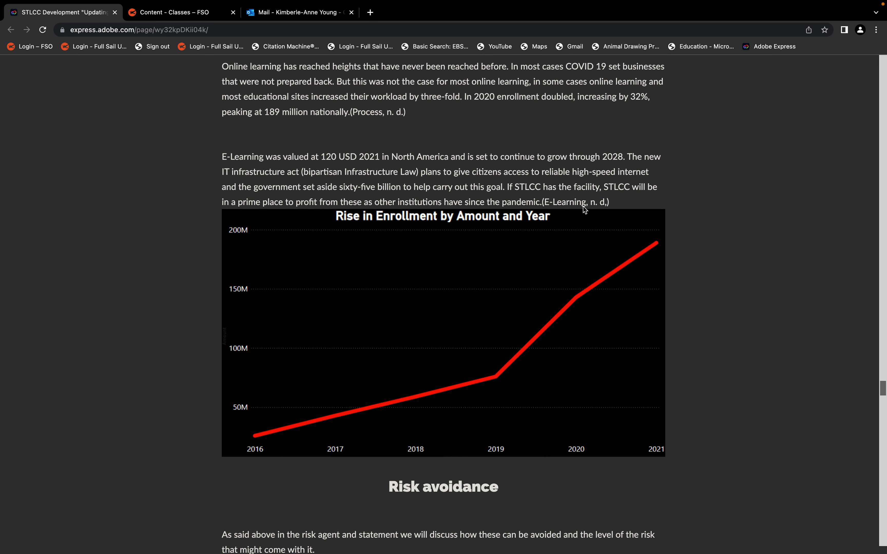
scroll(down, 3)
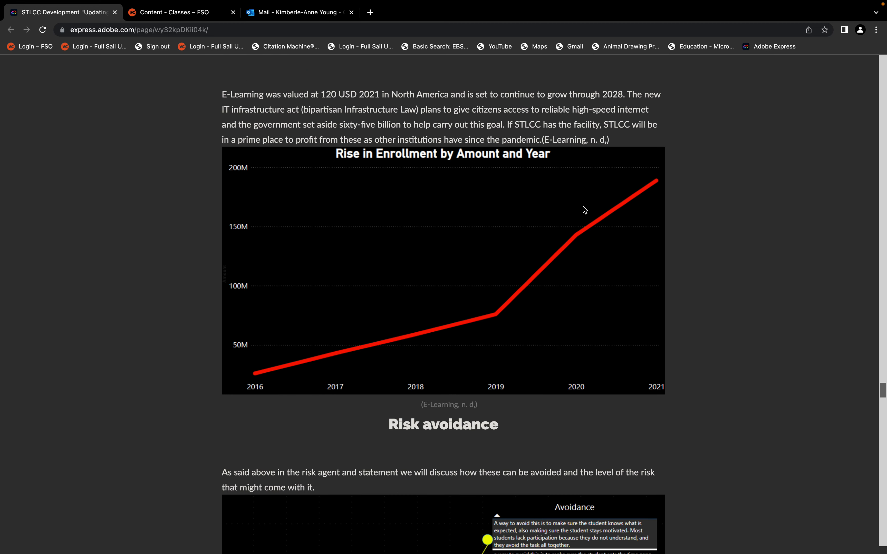
Step: Scroll past the Risk avoidance chart and its citation to the Total Quality control projects
scroll(down, 3)
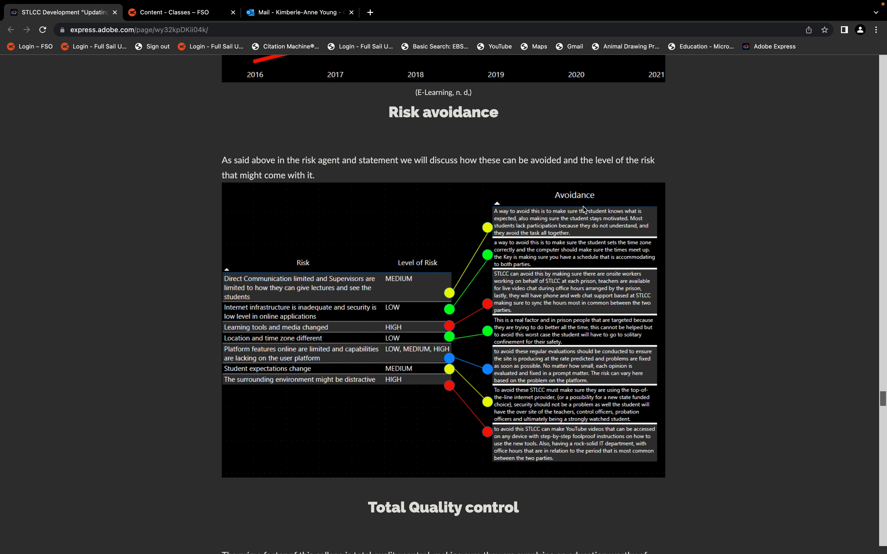
scroll(down, 3)
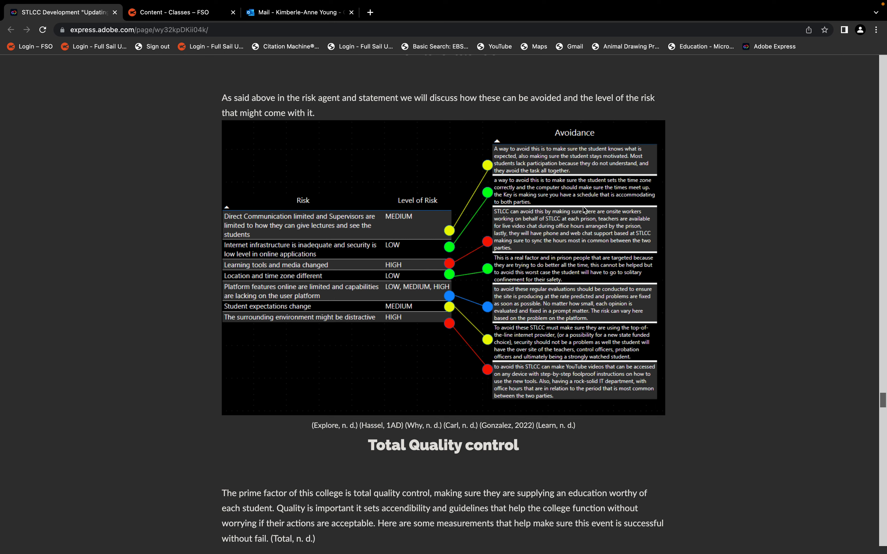
scroll(down, 3)
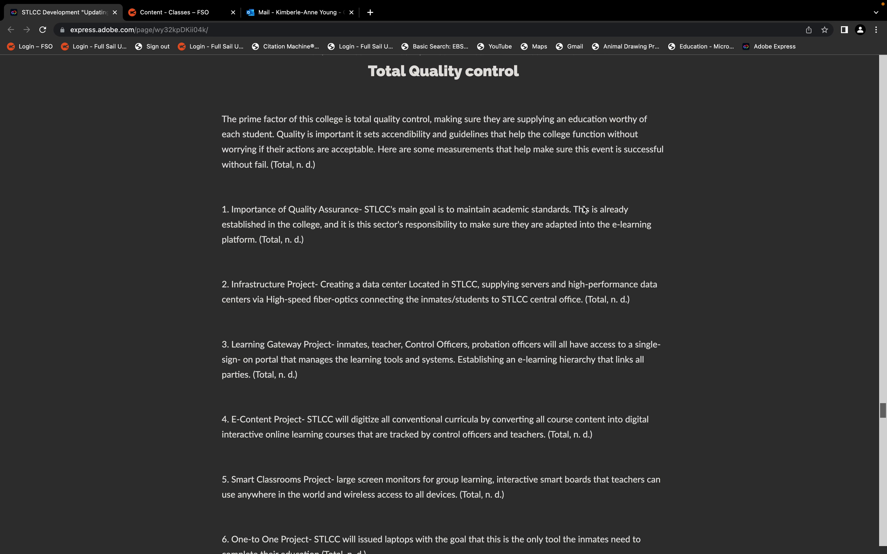
Step: Scroll past quality projects 12–14 and Six Sigma to the Process analysis flowchart
scroll(down, 3)
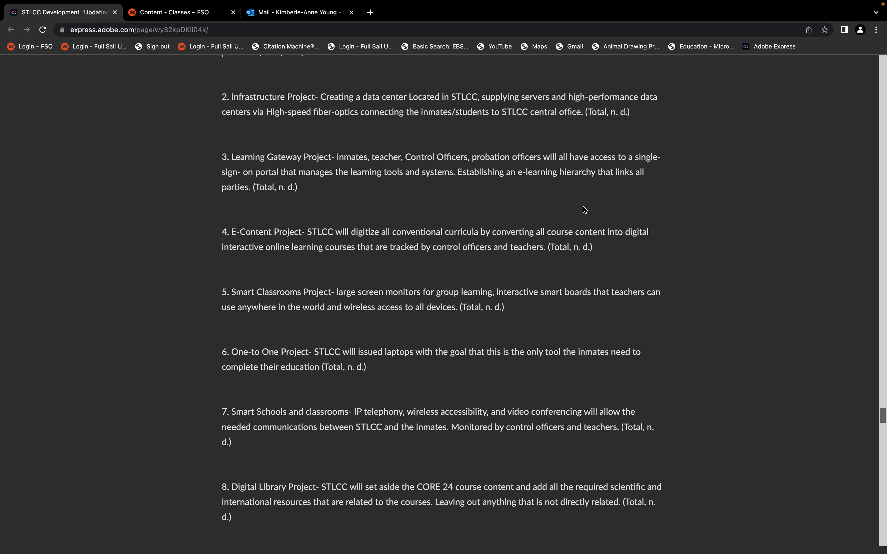
scroll(down, 3)
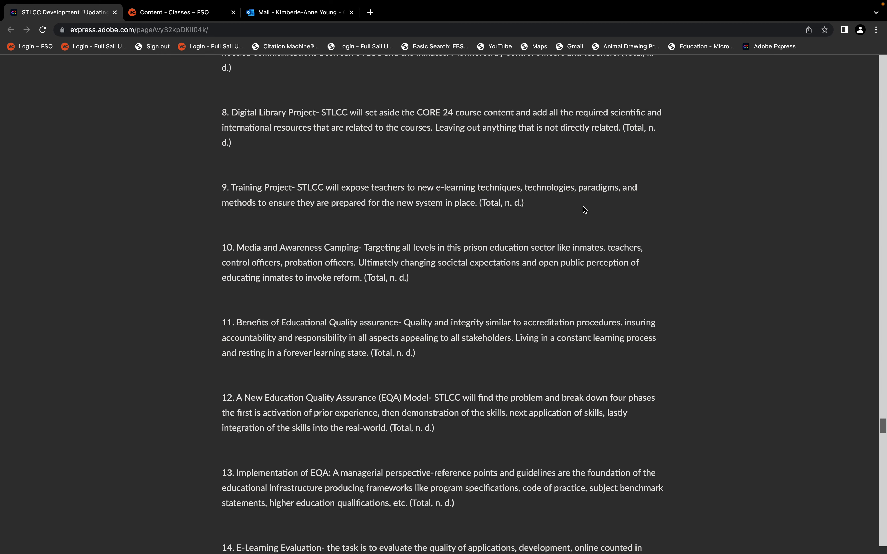
scroll(down, 3)
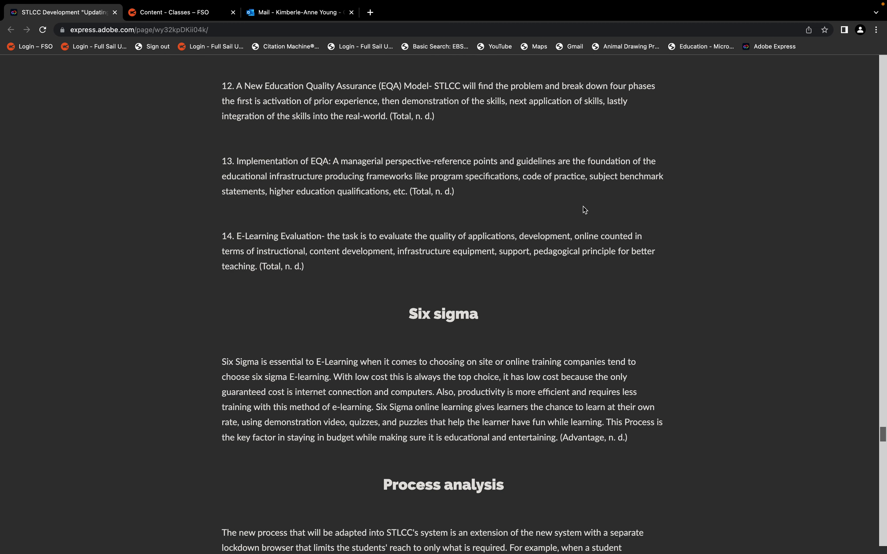
scroll(down, 3)
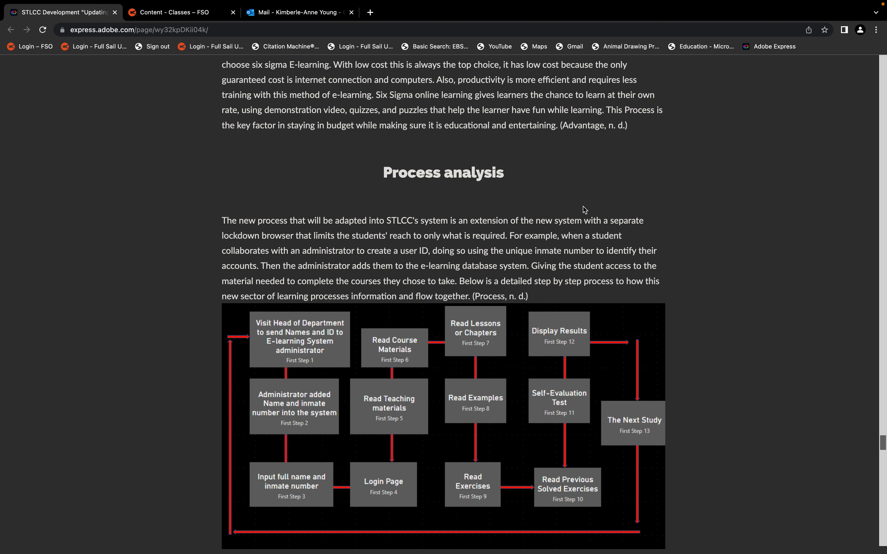
Step: Scroll past the Process analysis flowchart and its explanation to the Conclusion heading
scroll(down, 3)
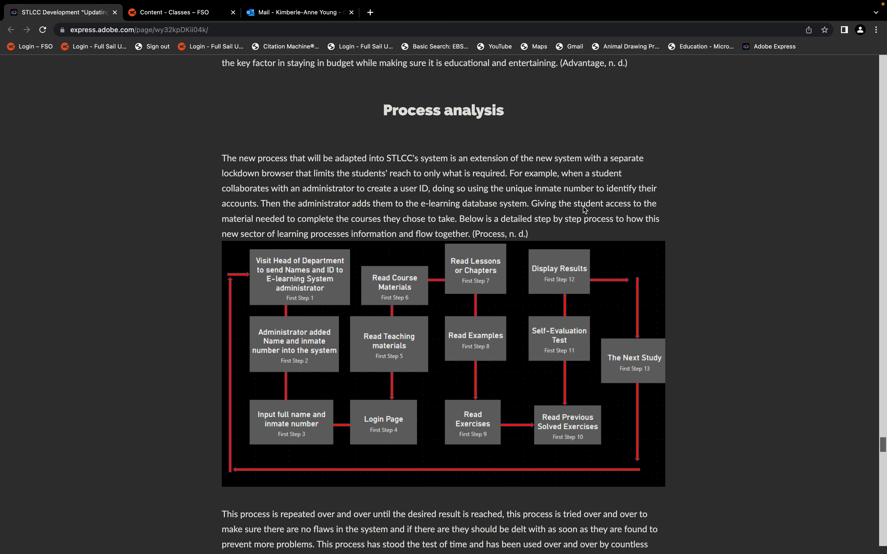
scroll(down, 3)
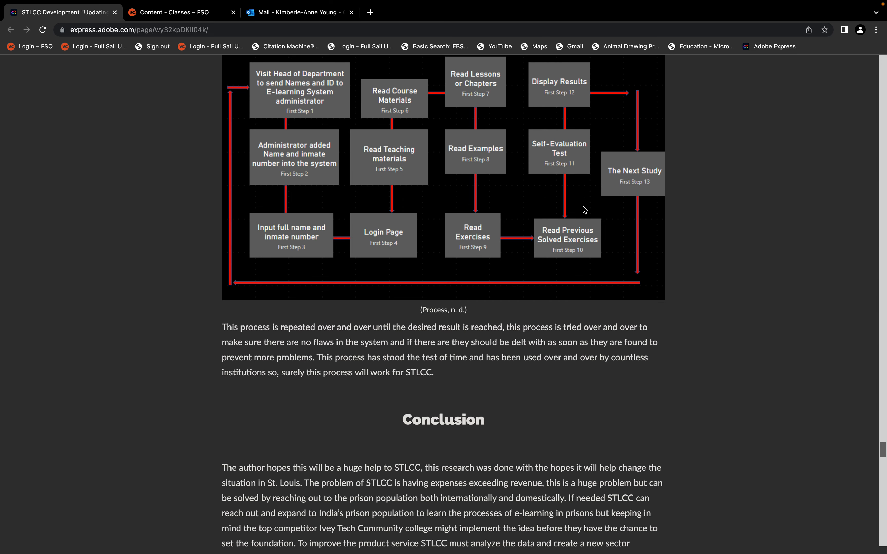
Step: Scroll to the Conclusion's closing thanks, then back up to the three risk tables
scroll(down, 3)
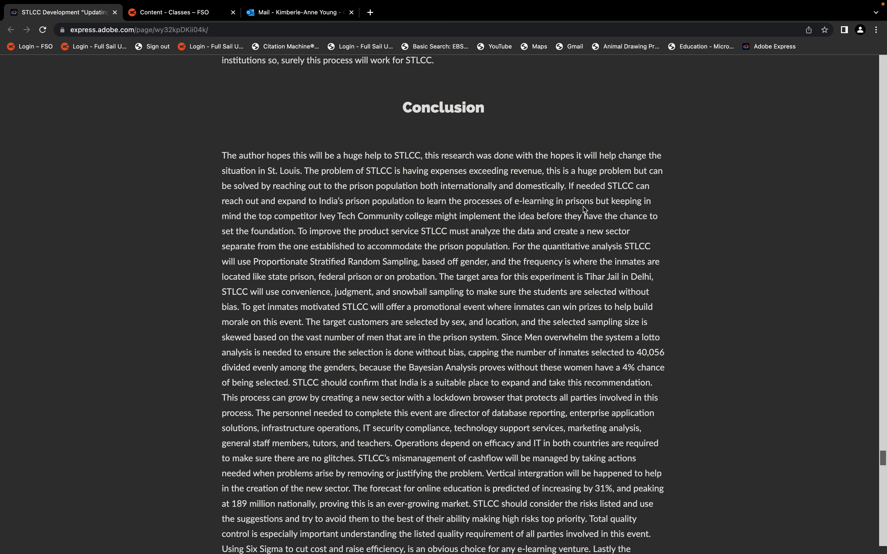
scroll(down, 3)
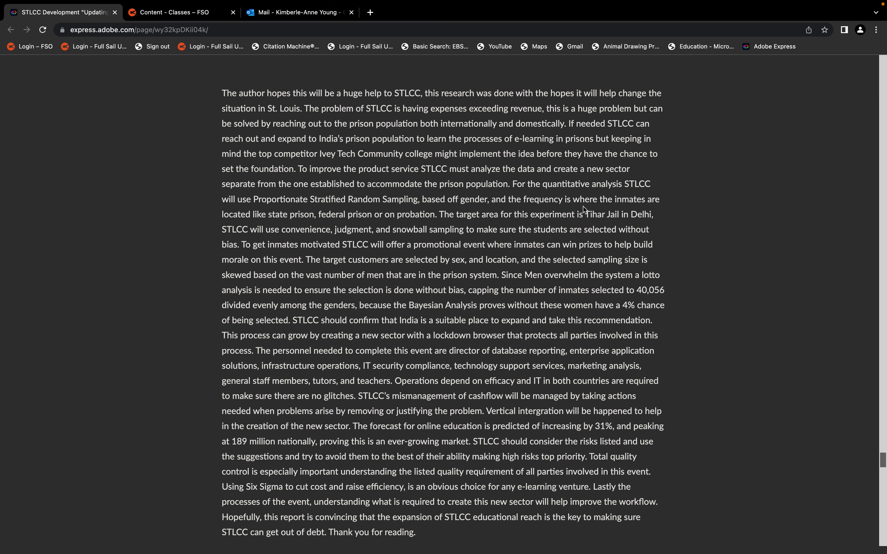
scroll(down, 3)
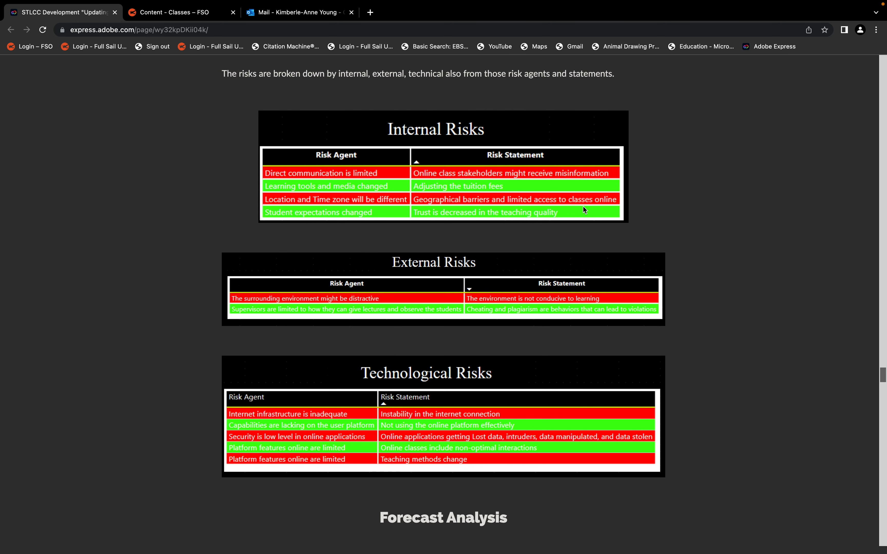
Step: Scroll up through Risk Analysis and the charts toward the Bayesian Analysis section
scroll(up, 3)
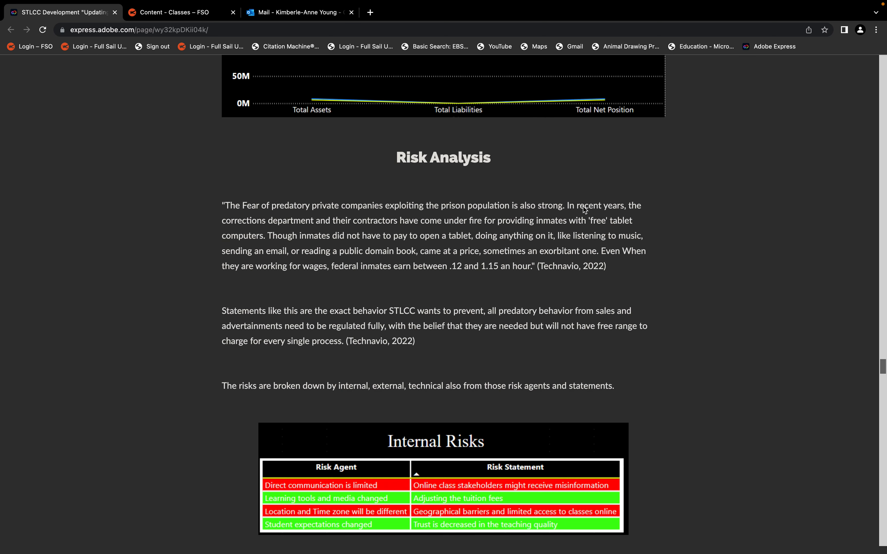
scroll(up, 3)
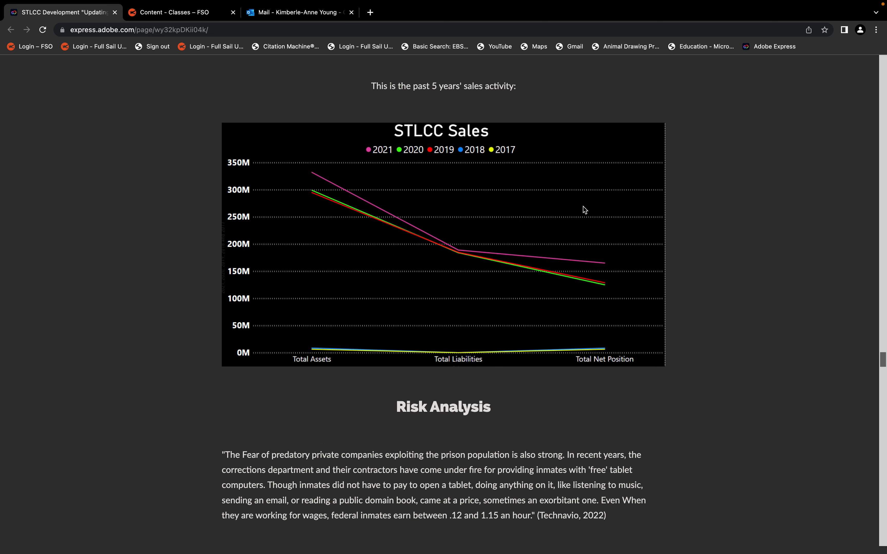
scroll(up, 3)
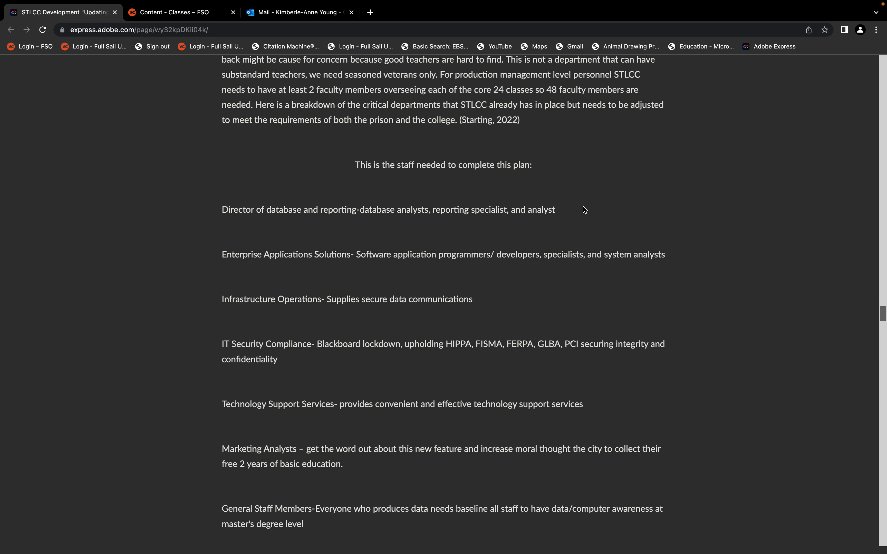
scroll(up, 3)
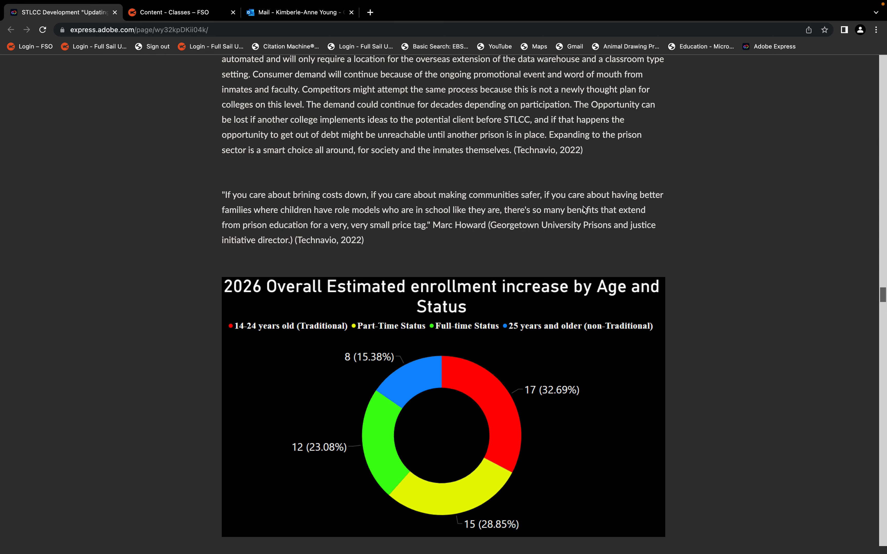
Step: Move through Lotto Analysis and Selected Sampling up to the Pinnacle Program Prizes banner
scroll(down, 3)
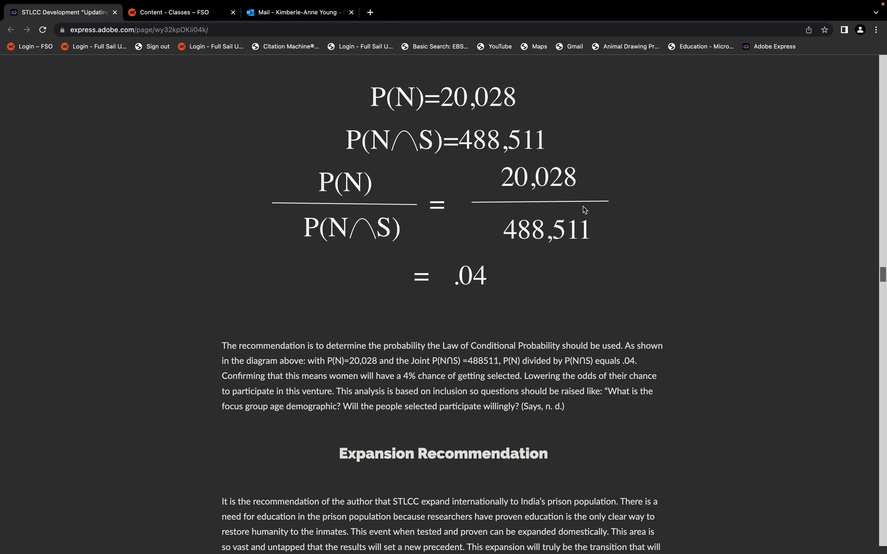
scroll(up, 3)
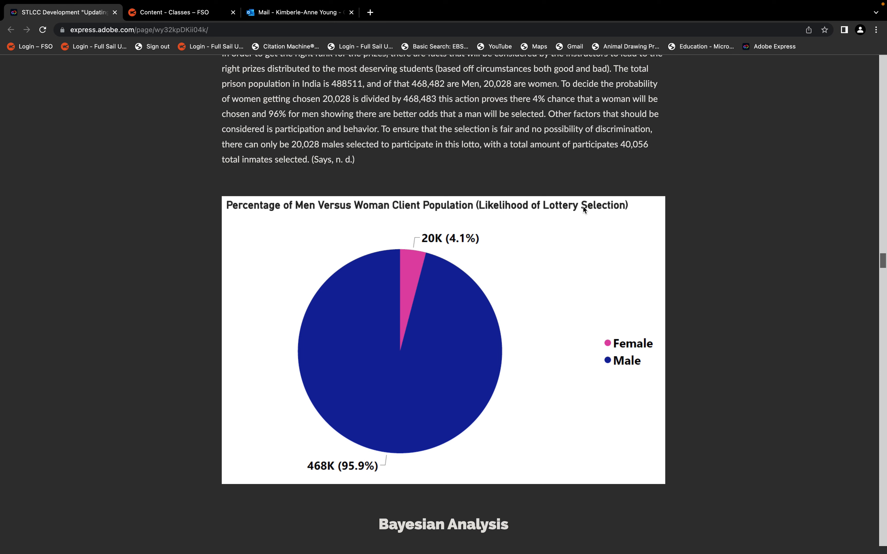
scroll(up, 3)
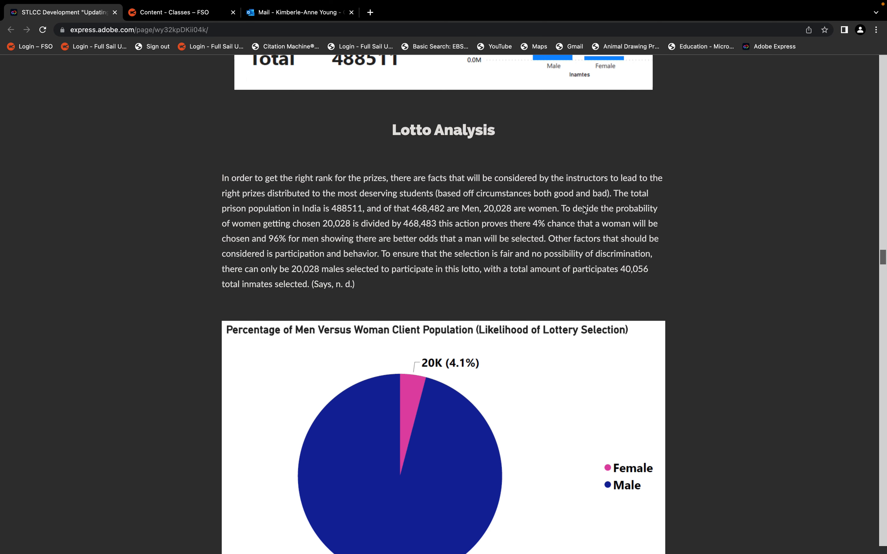
scroll(down, 3)
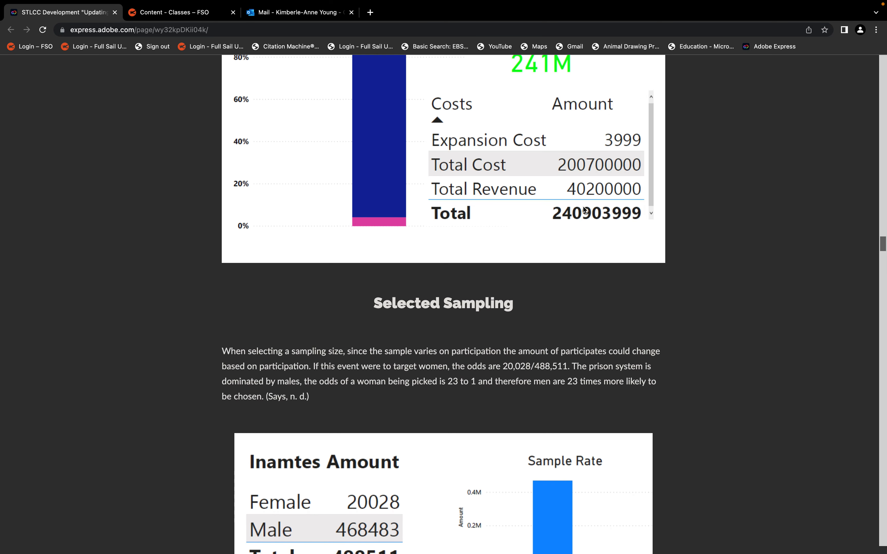
scroll(down, 3)
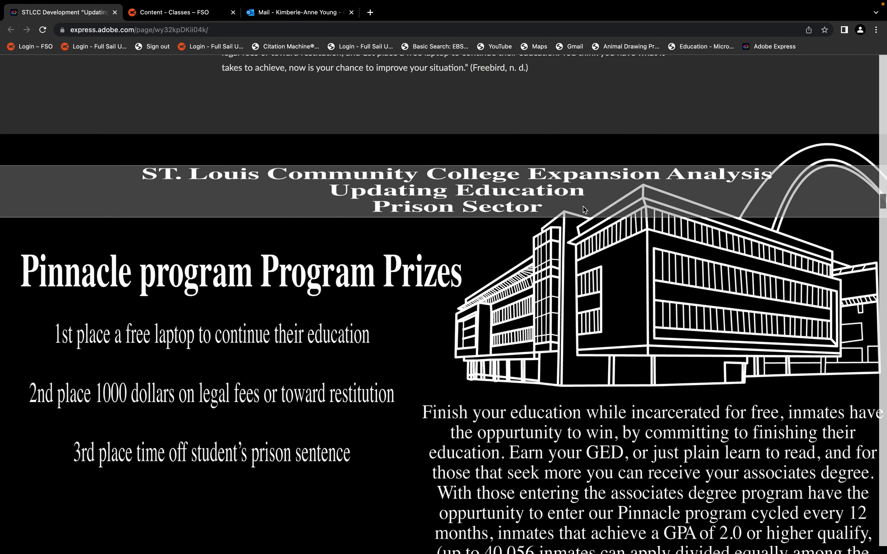
Step: Scroll past the data flow diagrams and Company Profile back to the title banner at the top
scroll(down, 3)
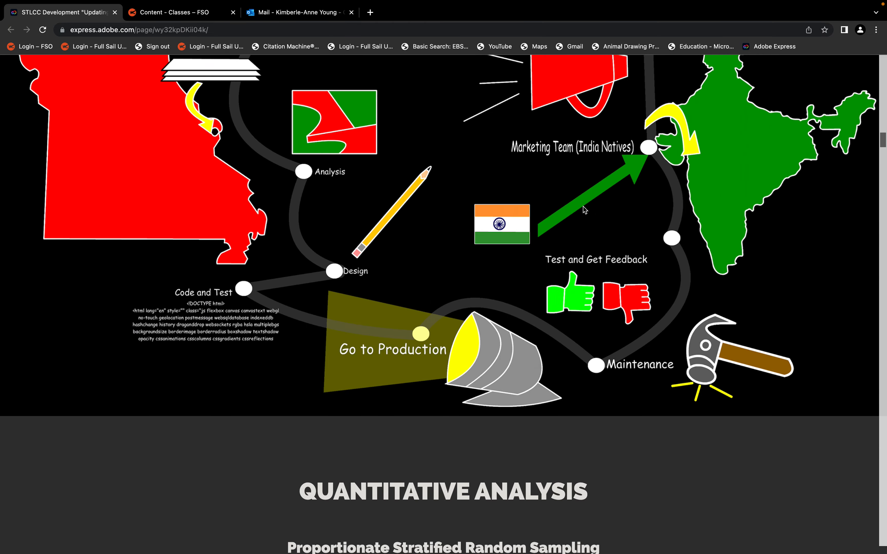
scroll(down, 3)
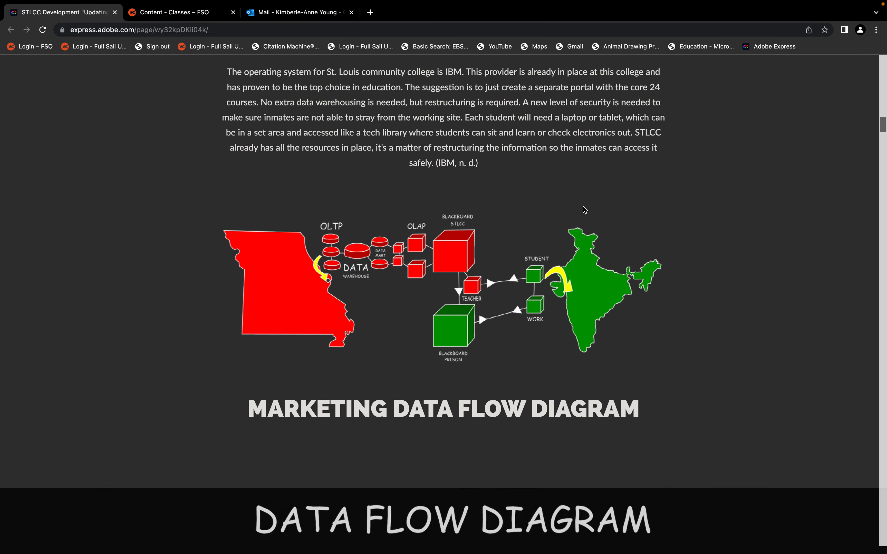
scroll(down, 3)
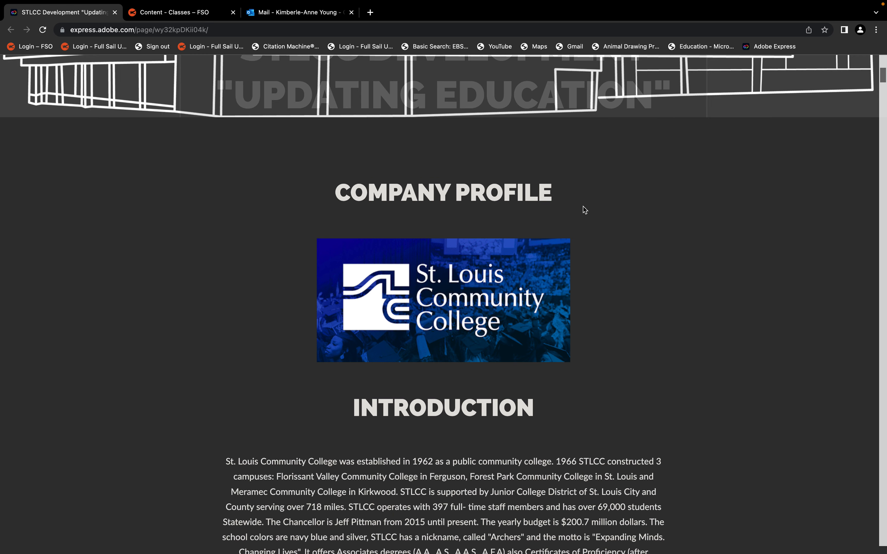
scroll(up, 3)
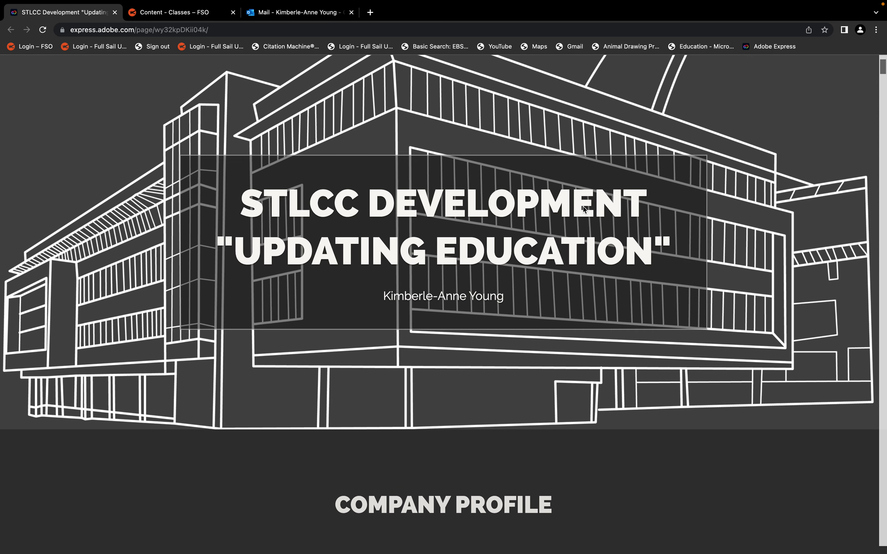
scroll(down, 3)
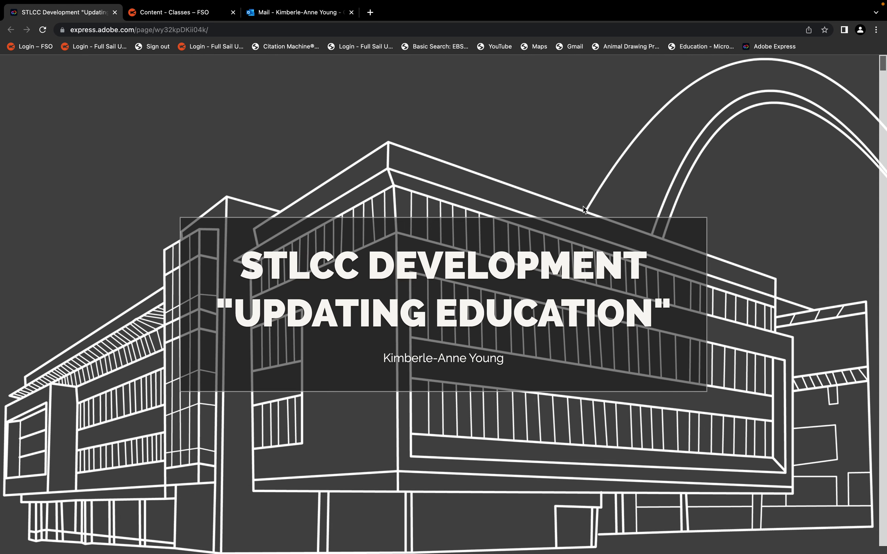